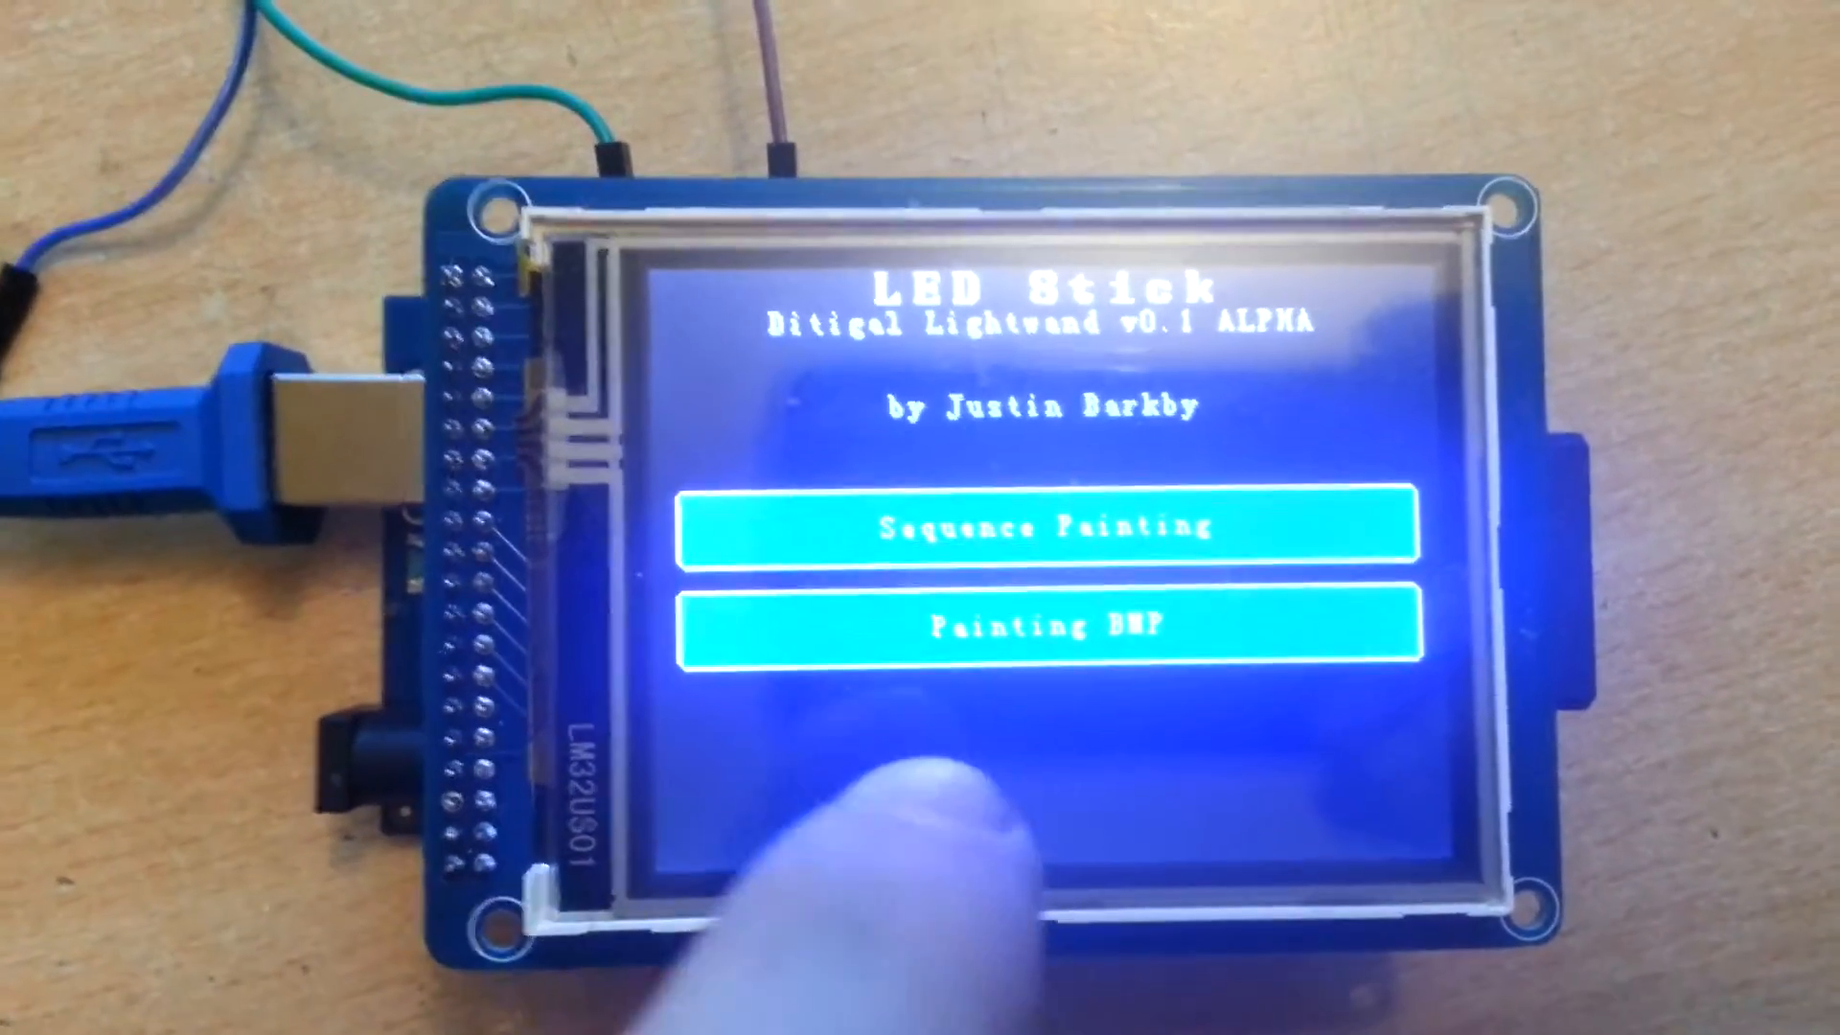
Step: Open the Painting BMP file browser, showing ALIEN_V.BMP at 144 x 209
left_click(1051, 623)
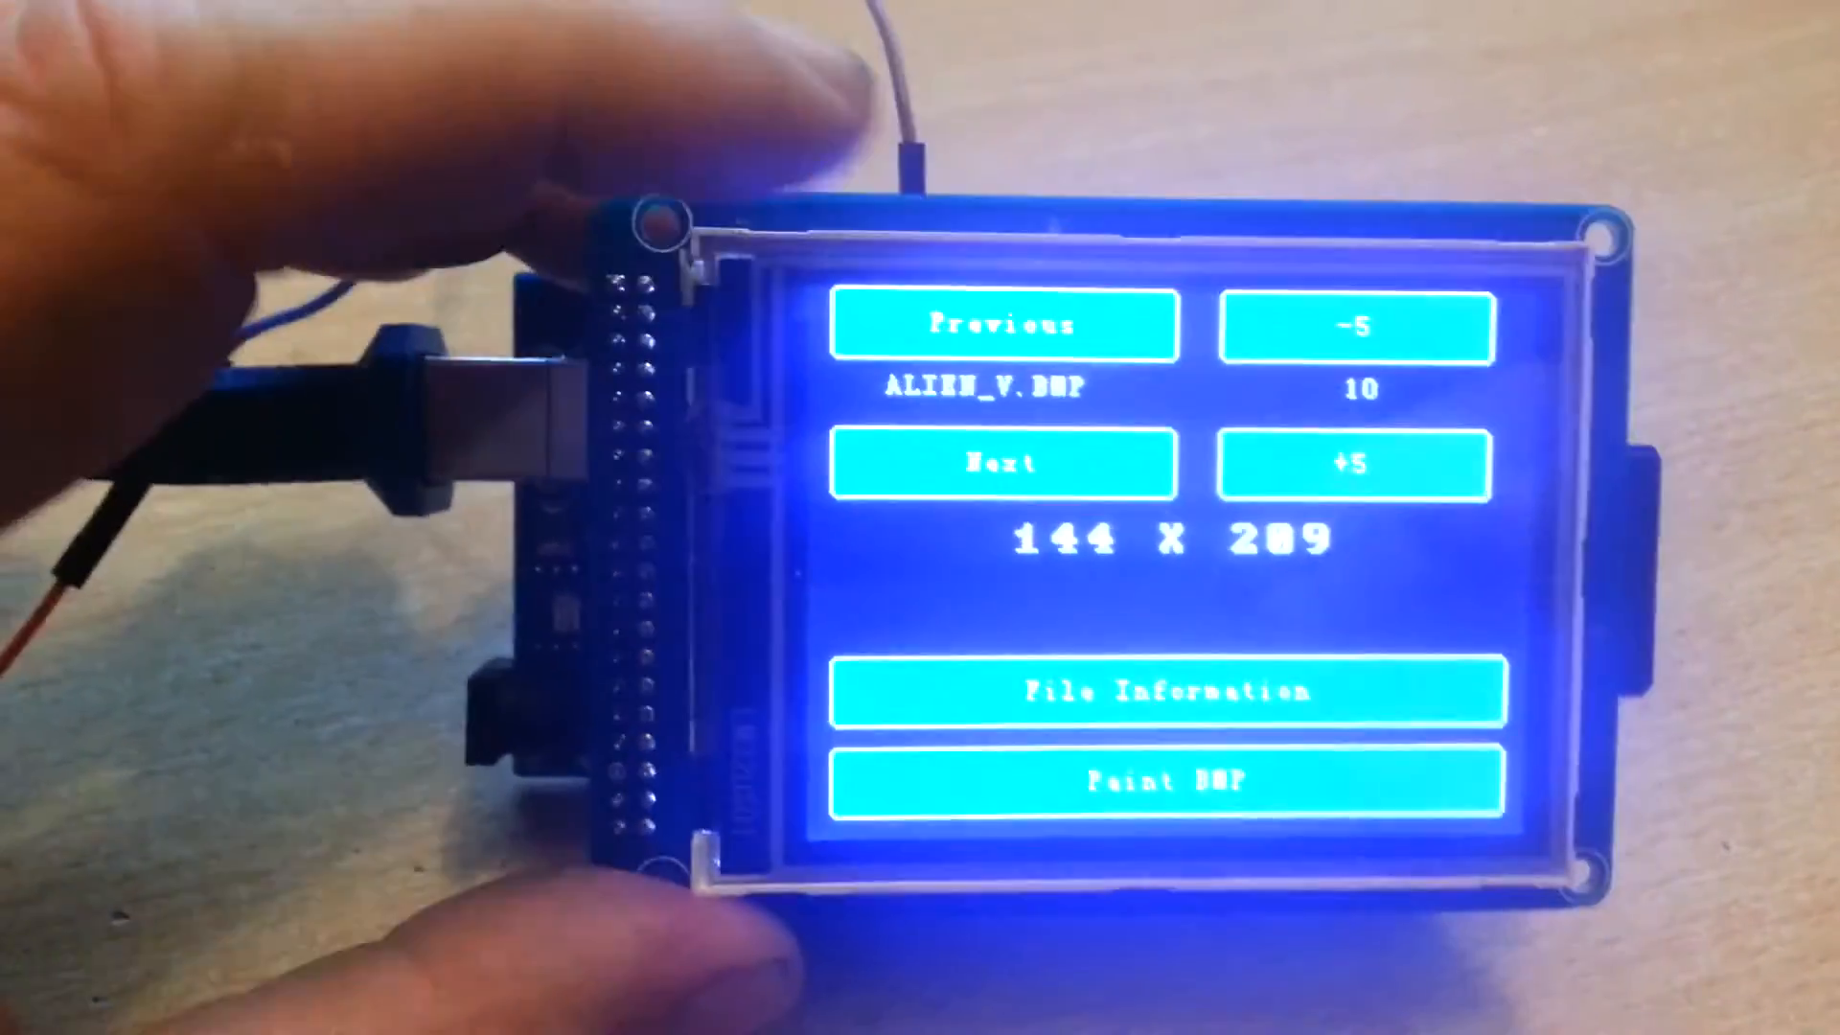
Step: Skip ahead five files, then advance to BAZINGA.BMP (144 x 174)
left_click(1003, 461)
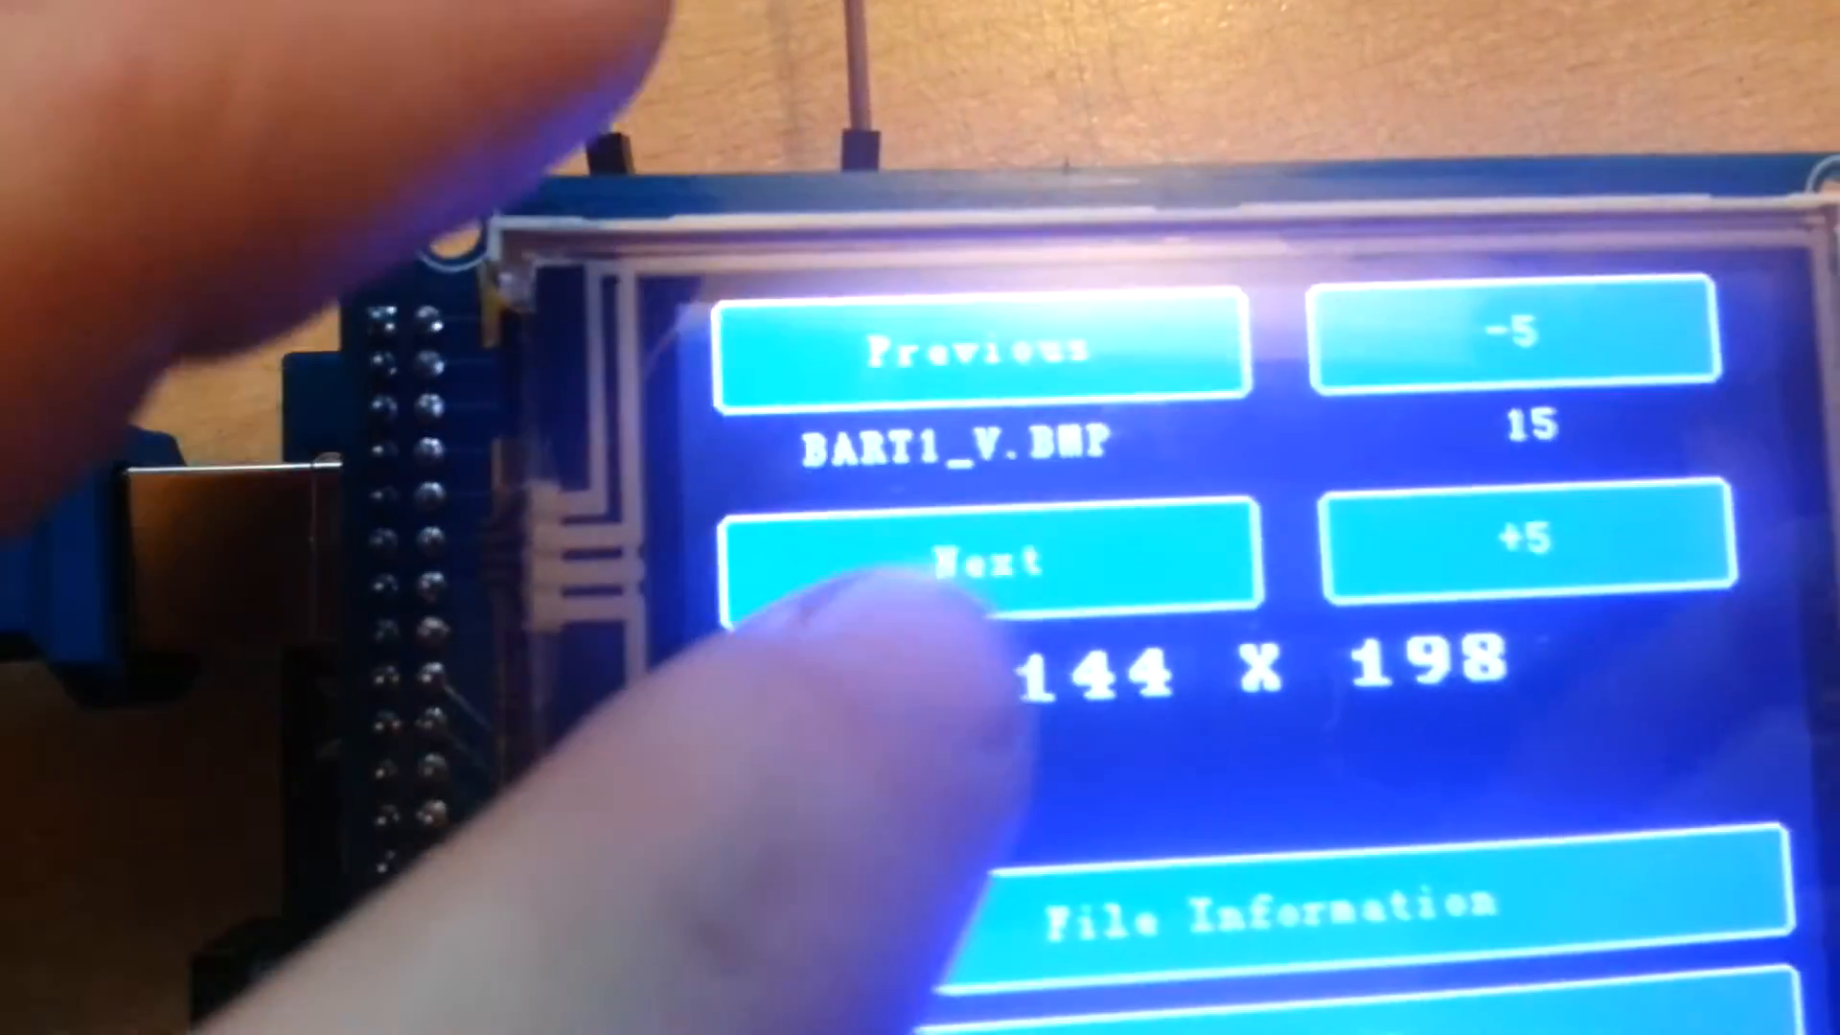
left_click(1009, 557)
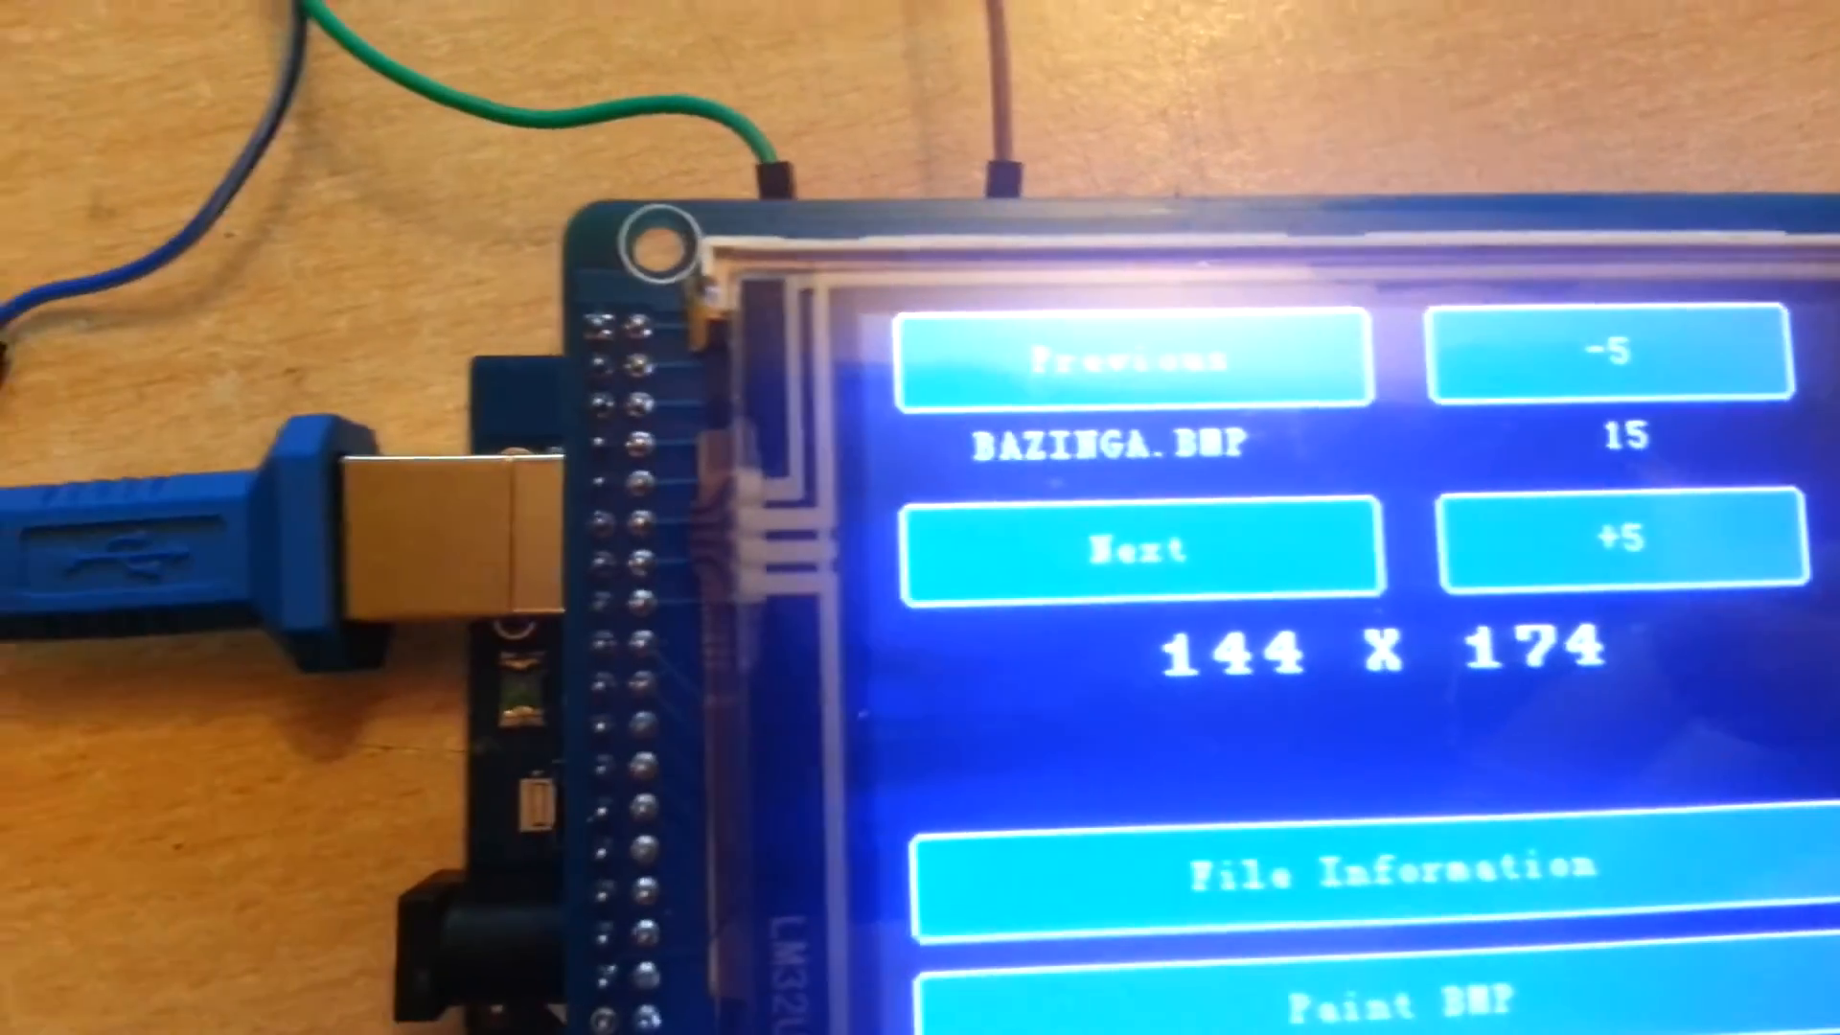